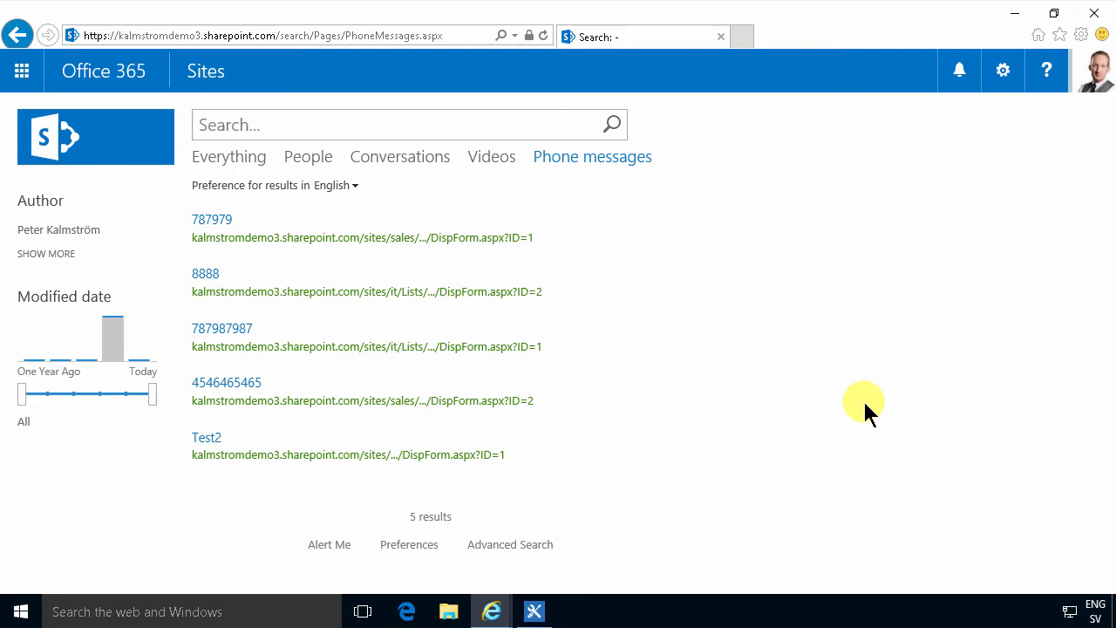
mouse_move(523, 131)
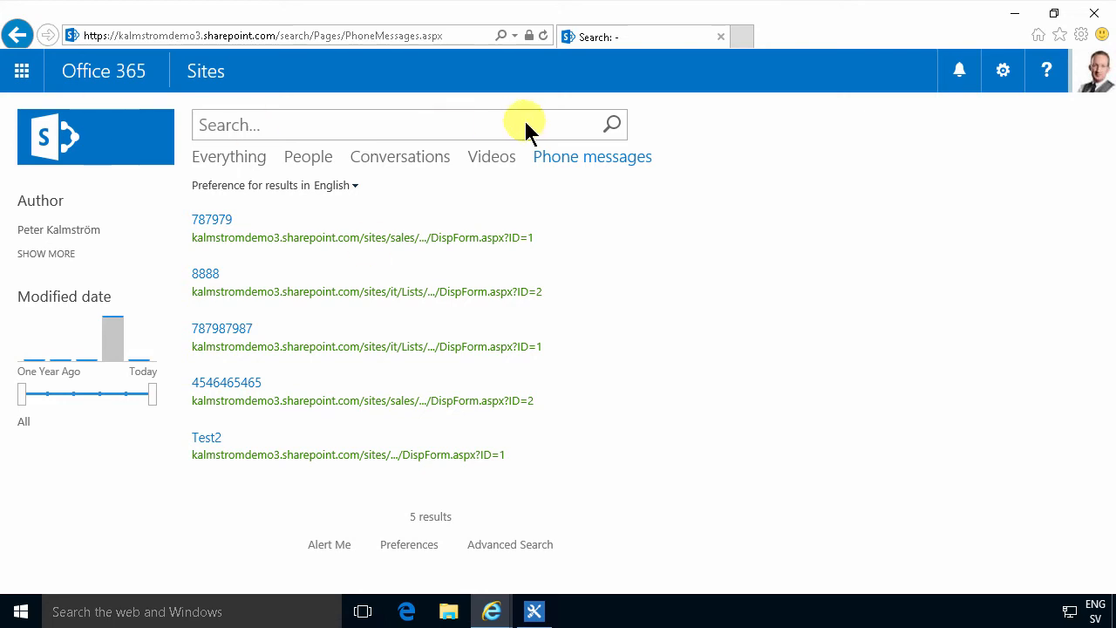
Land on the search center start page showing the search box and the PhoneMessages link.
left_click(1002, 69)
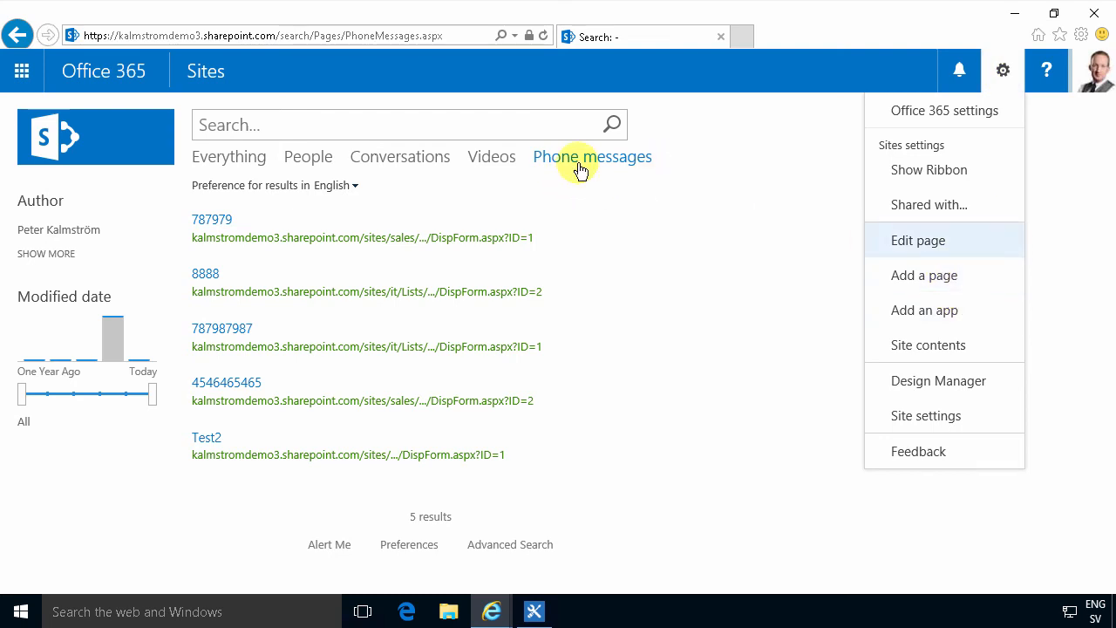
left_click(94, 136)
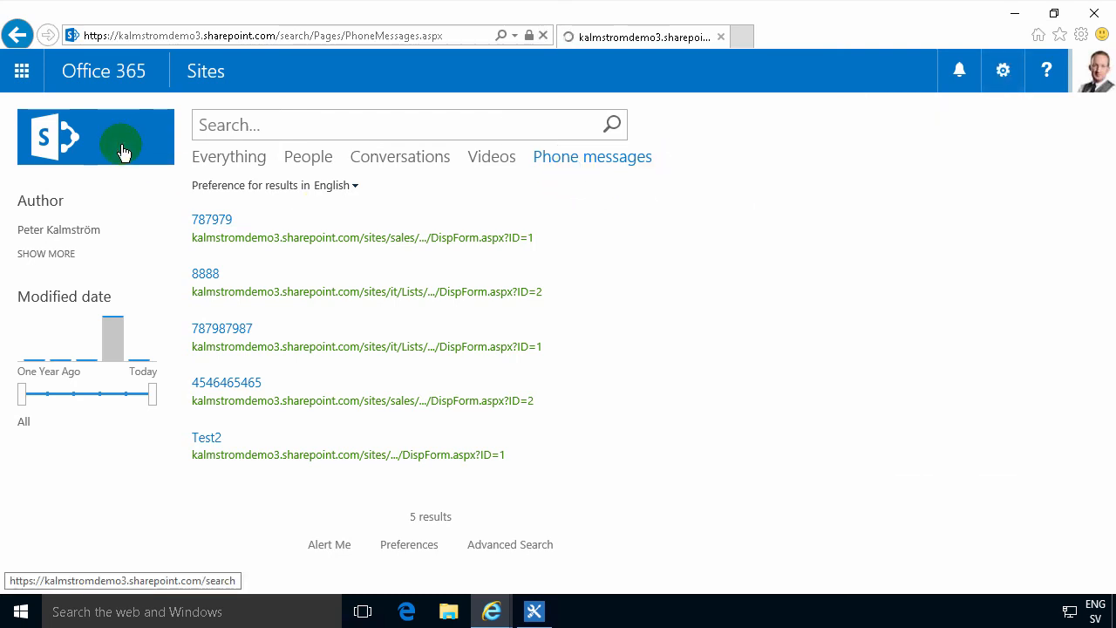
left_click(96, 136)
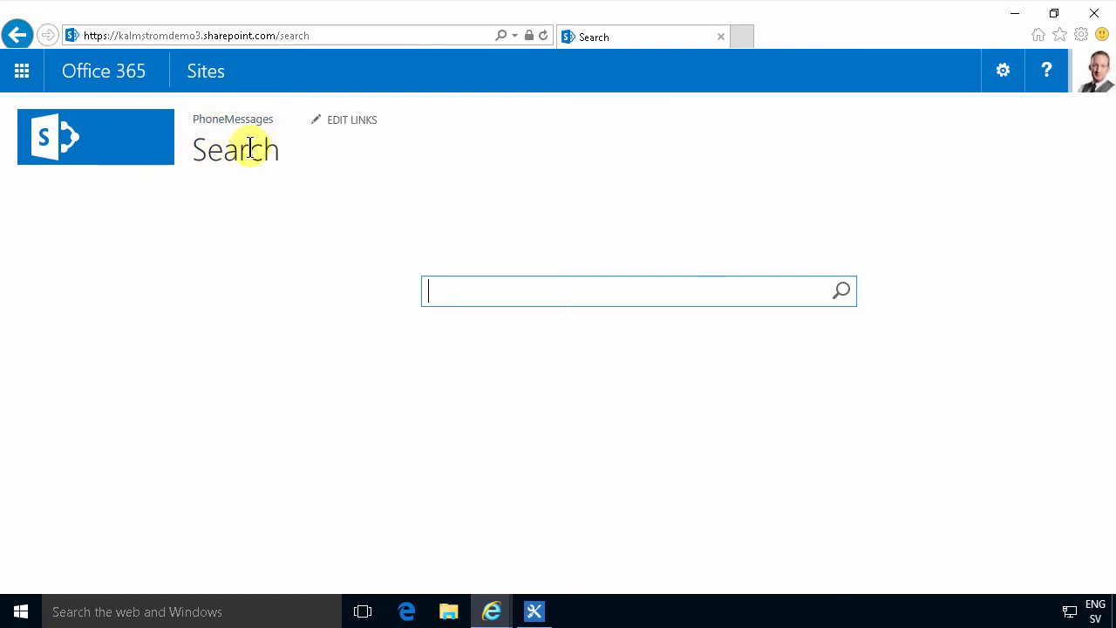
mouse_move(415, 290)
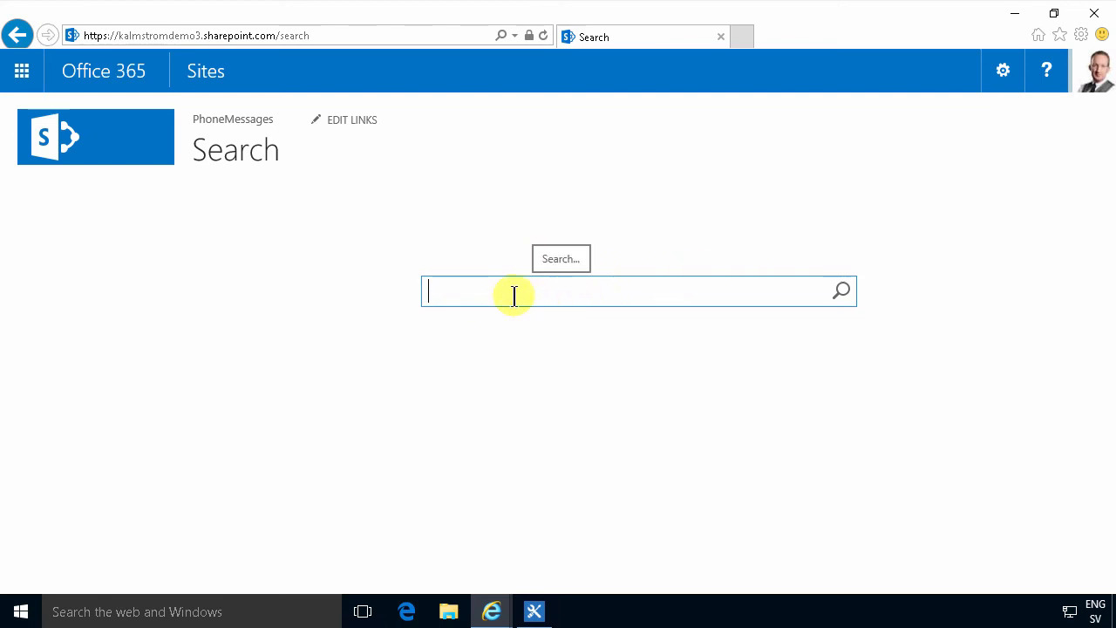
mouse_move(234, 118)
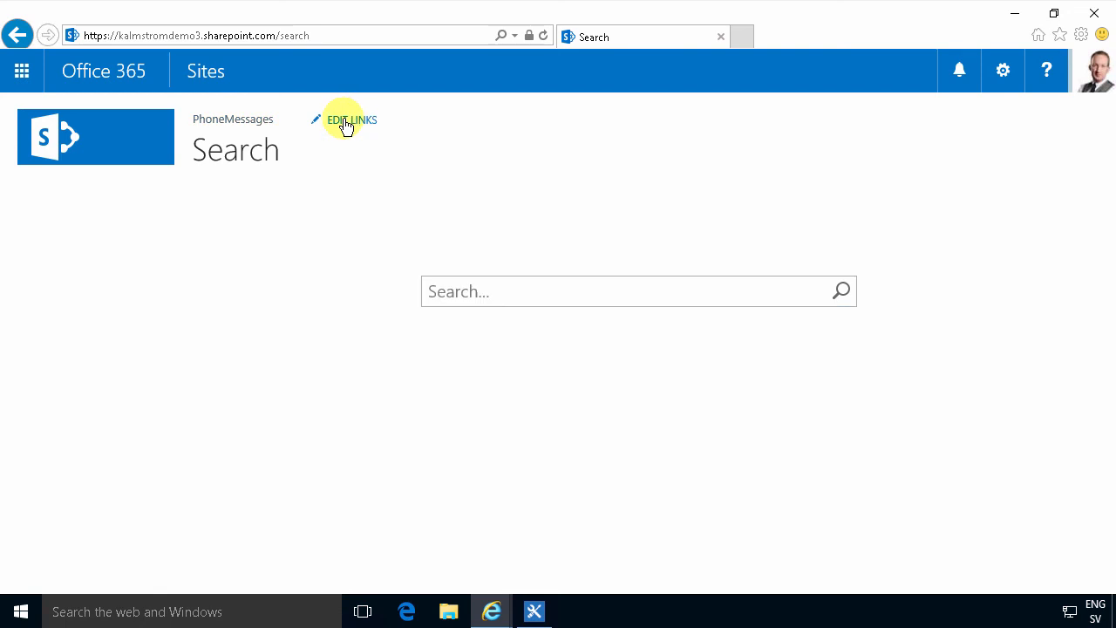
mouse_move(350, 125)
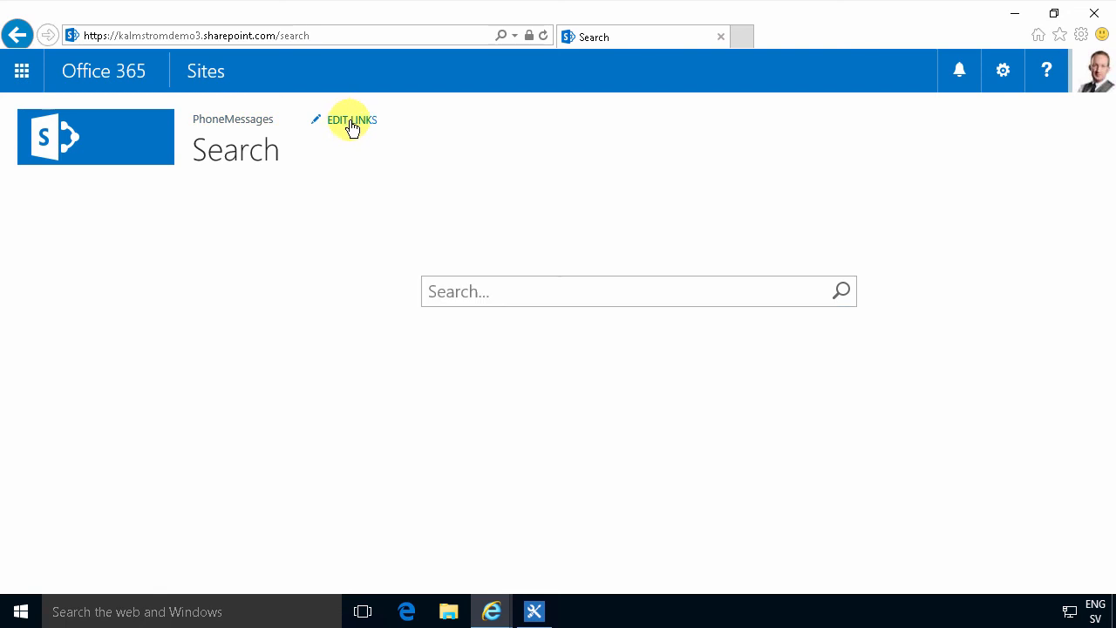
Delete the PhoneMessages navigation link, then go to Site settings via the gear menu.
left_click(352, 119)
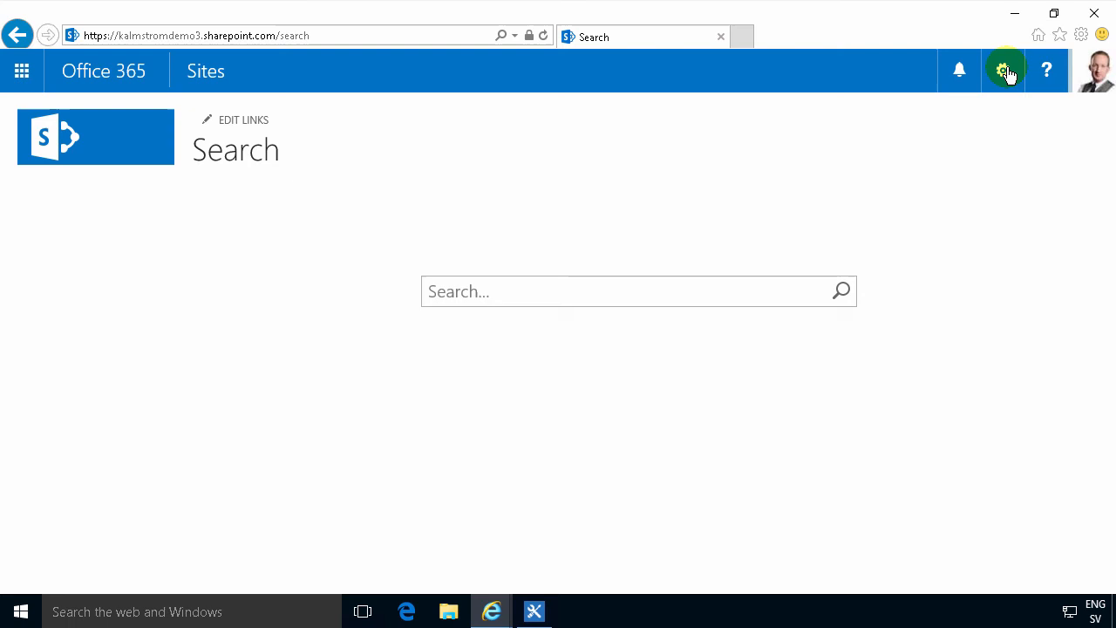
left_click(1002, 70)
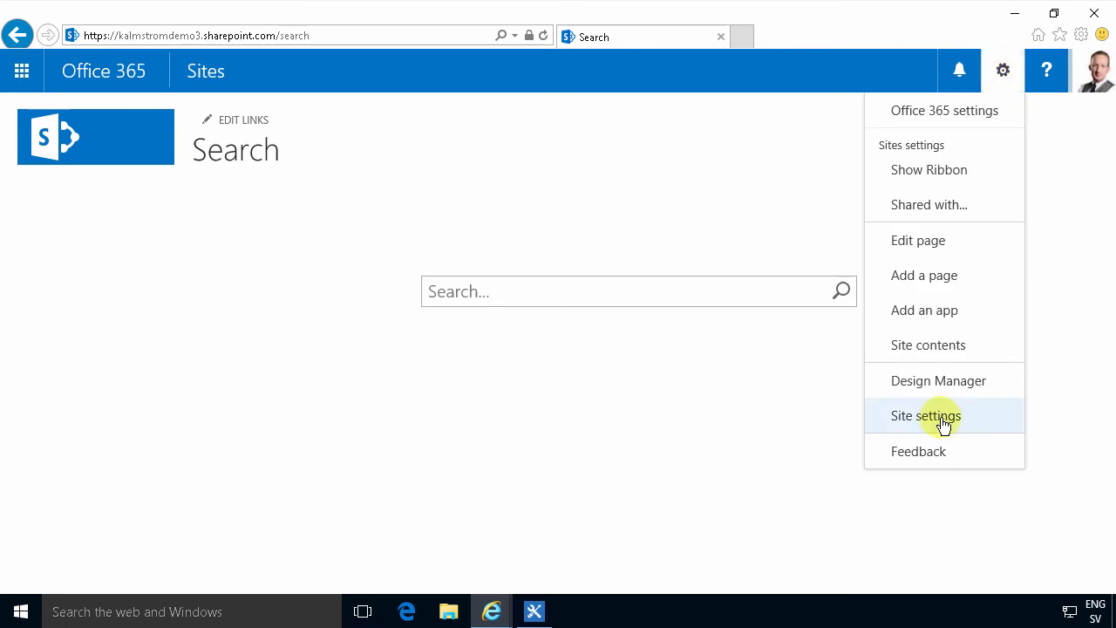
mouse_move(945, 427)
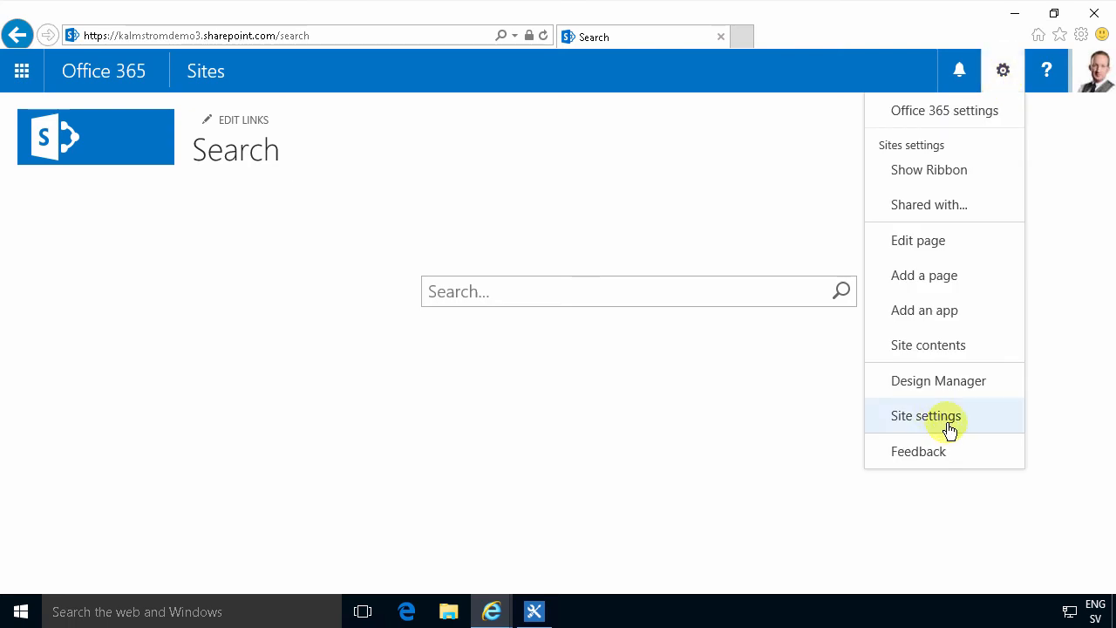
left_click(926, 415)
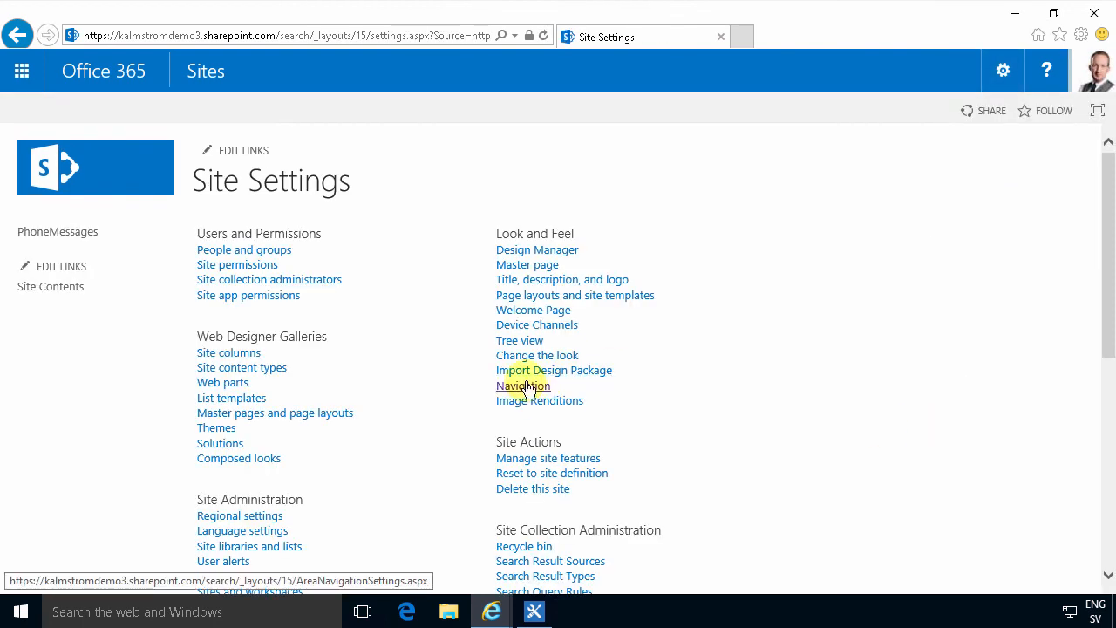
In Navigation settings, turn off 'Add new pages to navigation automatically' and save.
left_click(523, 385)
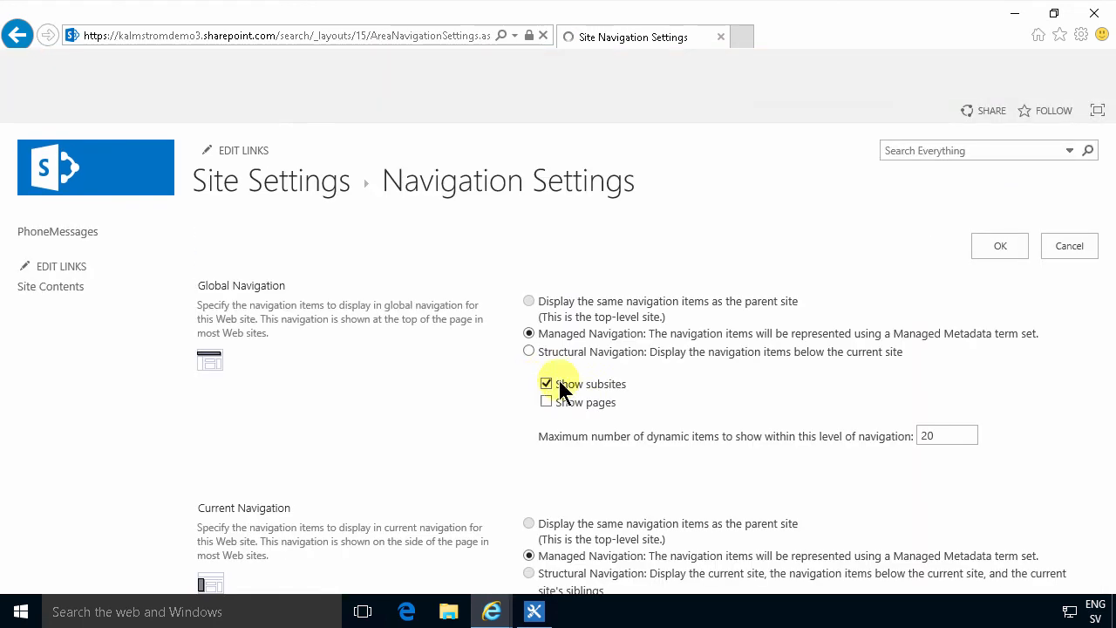
scroll("down", 3)
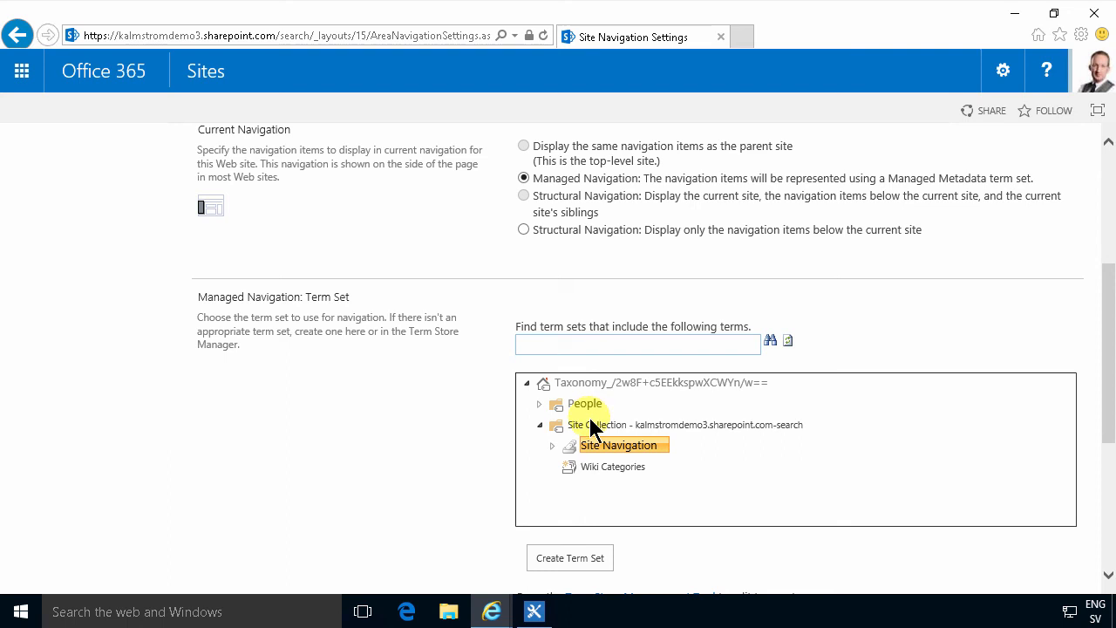
scroll("down", 3)
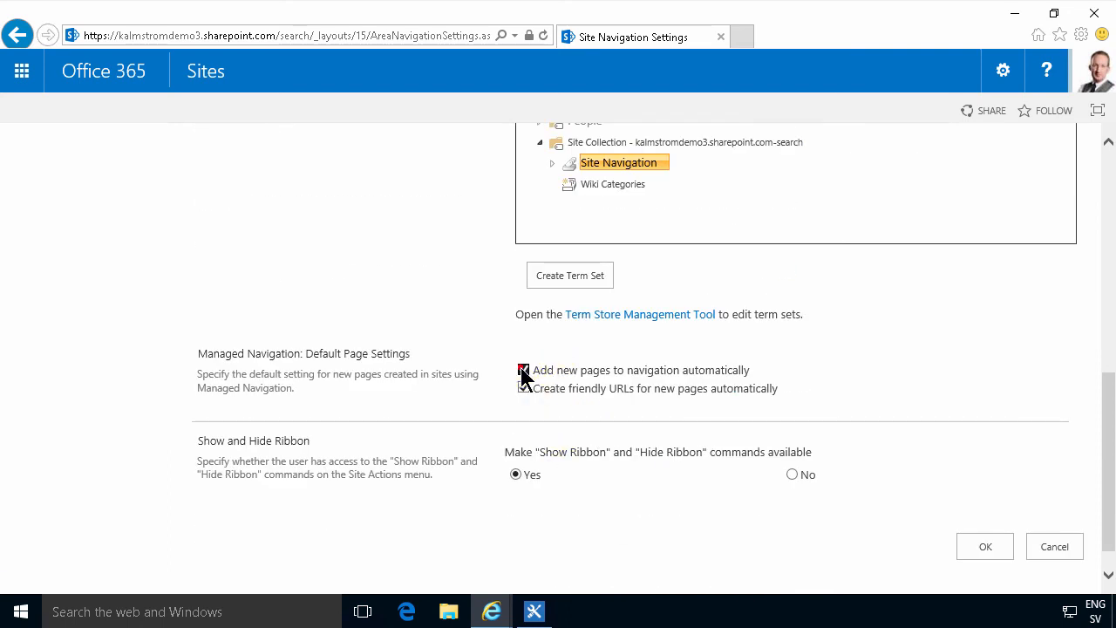
left_click(985, 546)
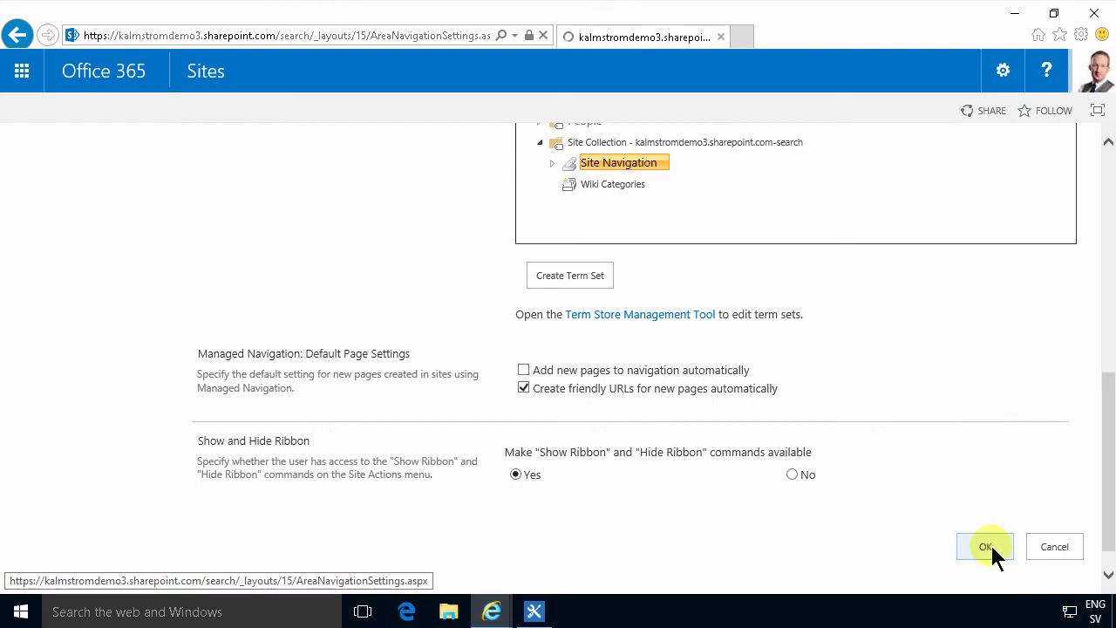
left_click(985, 547)
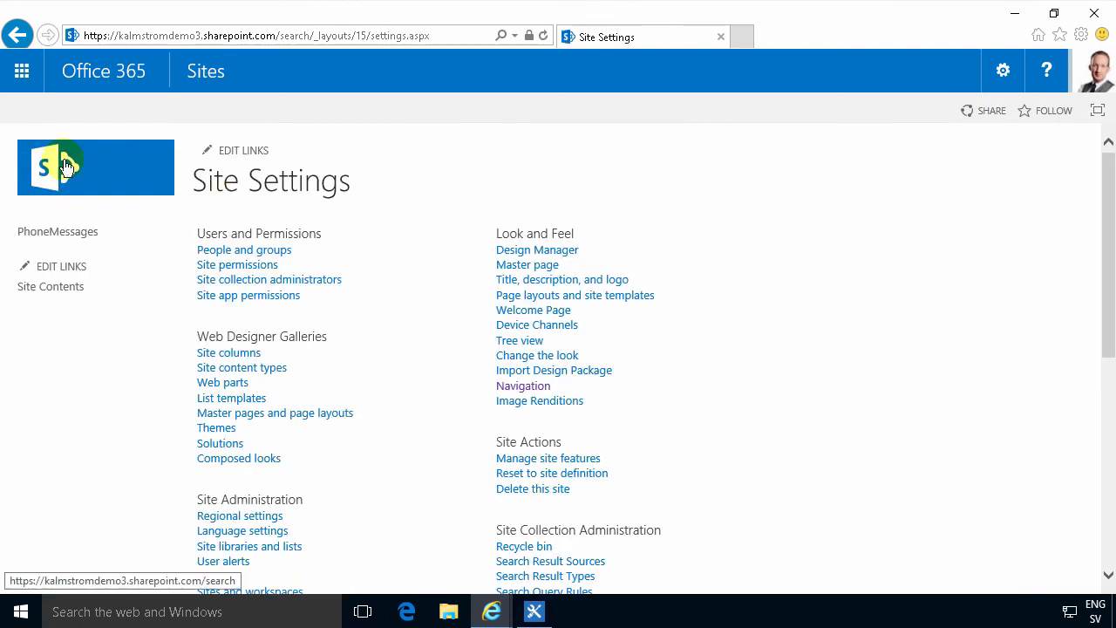
Return to the search center start page, now showing only the clean search box.
left_click(66, 166)
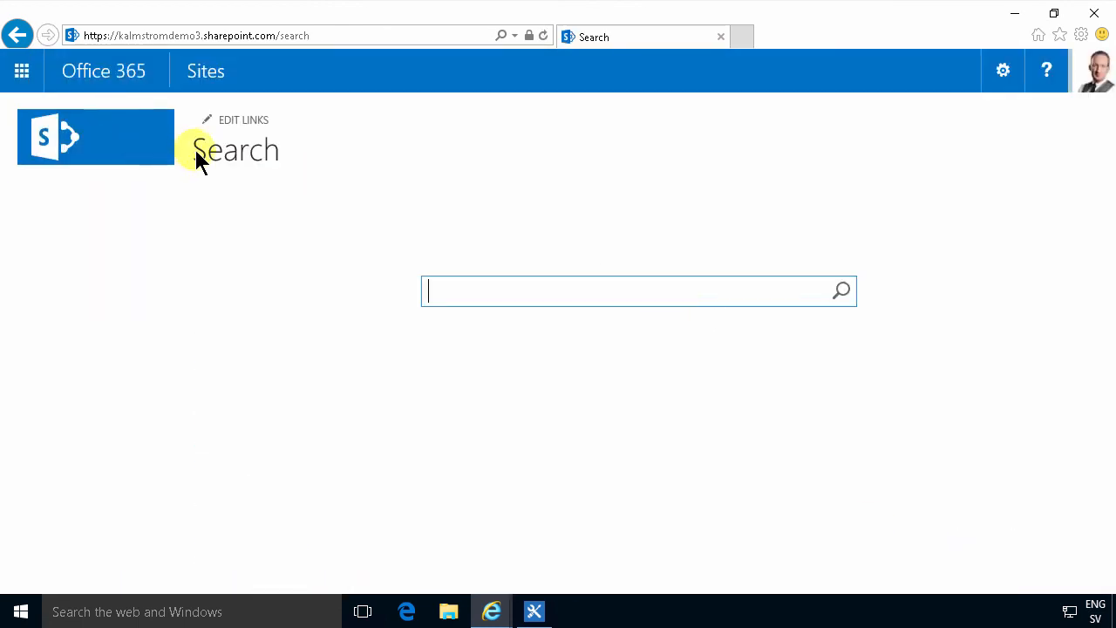
mouse_move(760, 262)
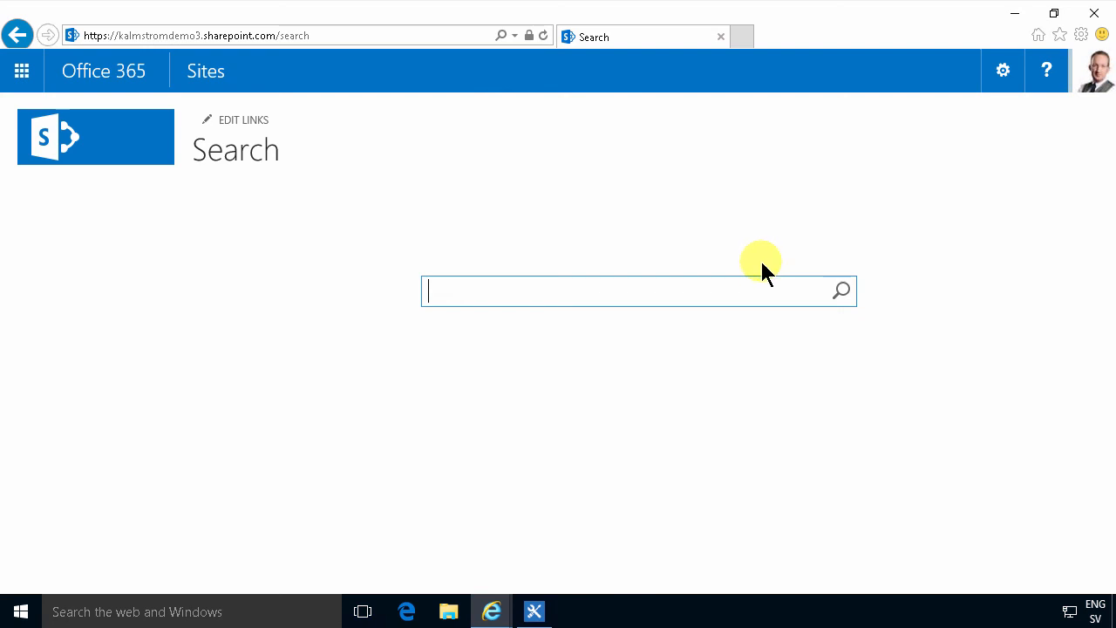
mouse_move(646, 280)
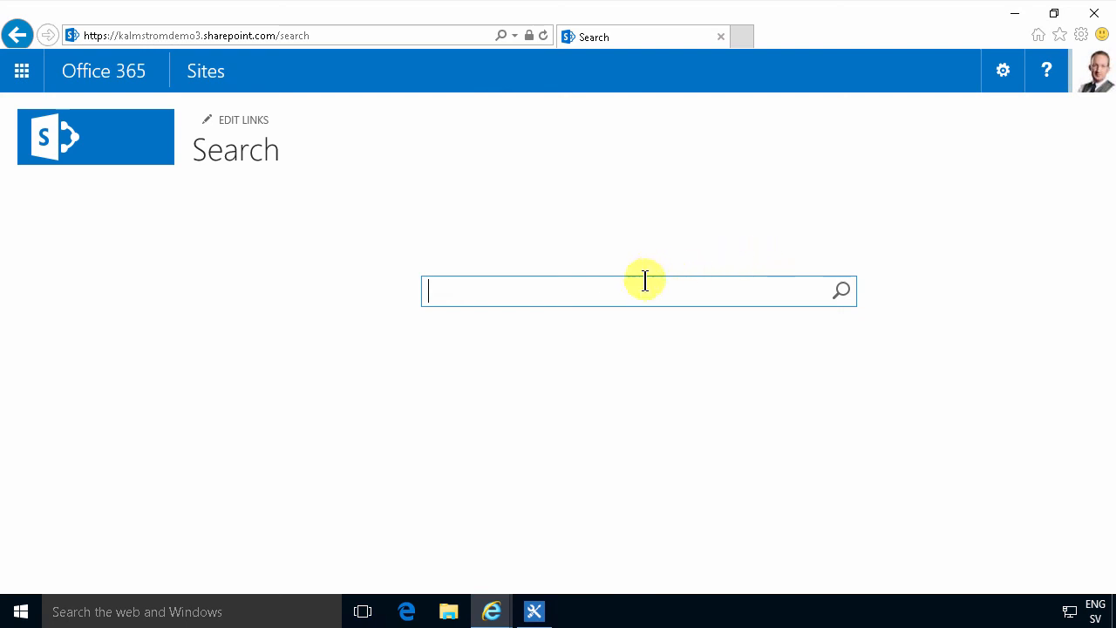